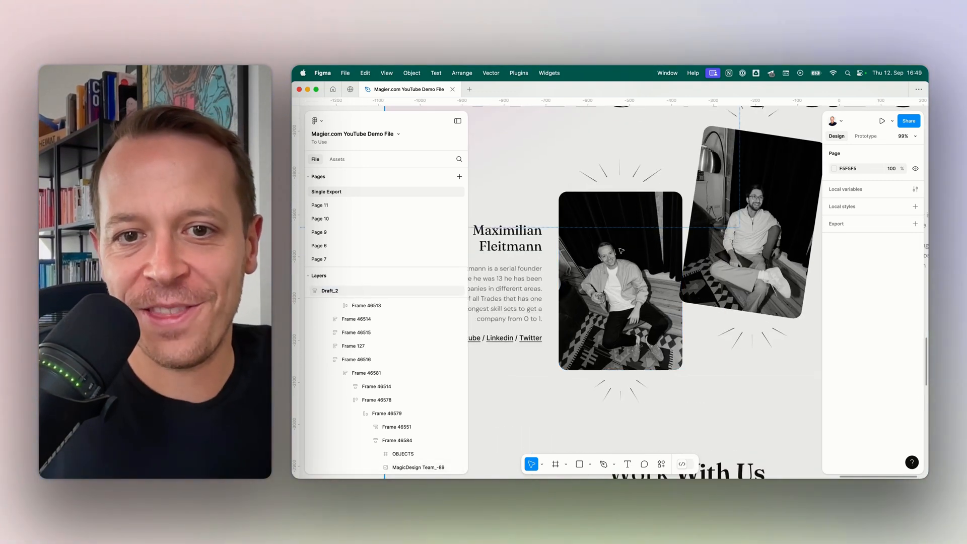
Step: Select the left black-and-white speaker photo so its image fill shows in the Design panel
{"action": "left_click", "coordinate": [619, 278]}
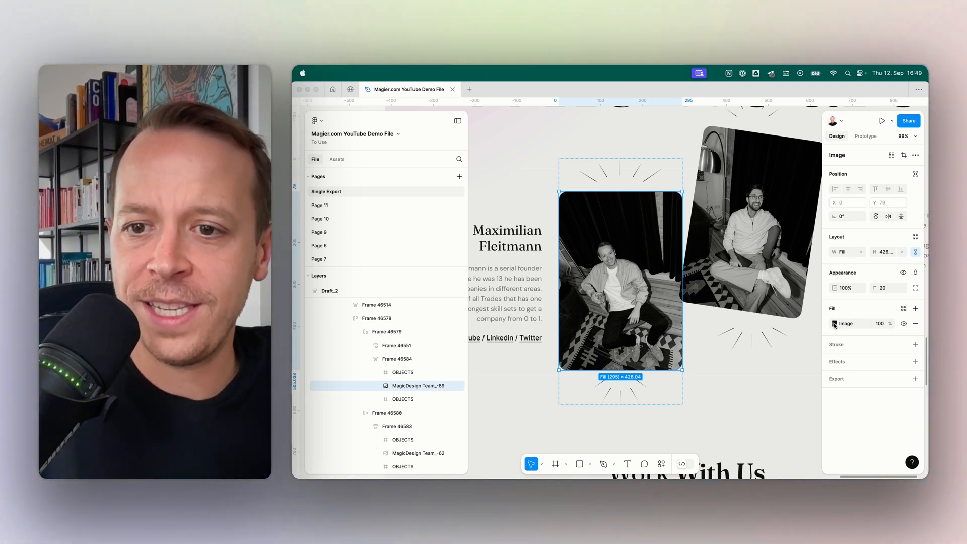
Step: Upload a colour photo of the speaker on the Plug and Play stage as the image fill
{"action": "left_click", "coordinate": [834, 323]}
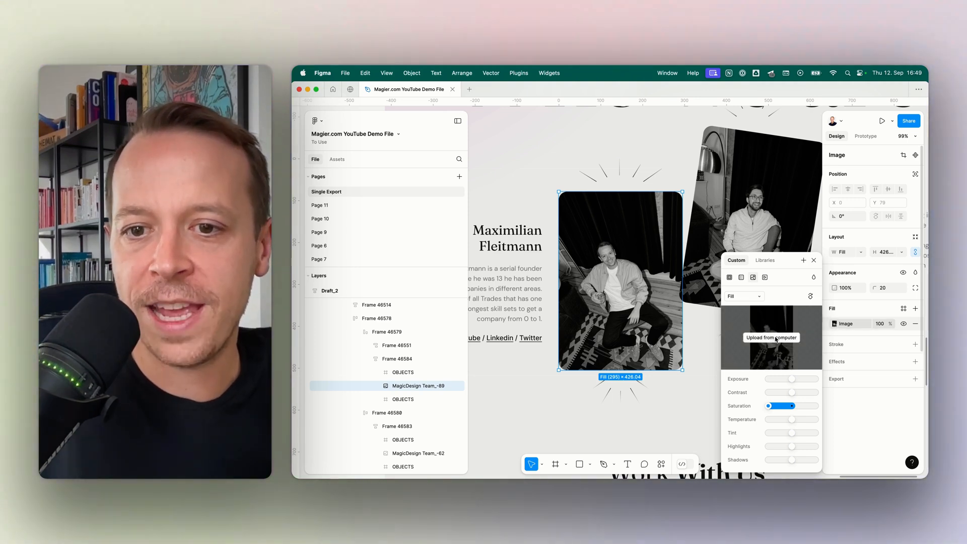
{"action": "left_click", "coordinate": [771, 337]}
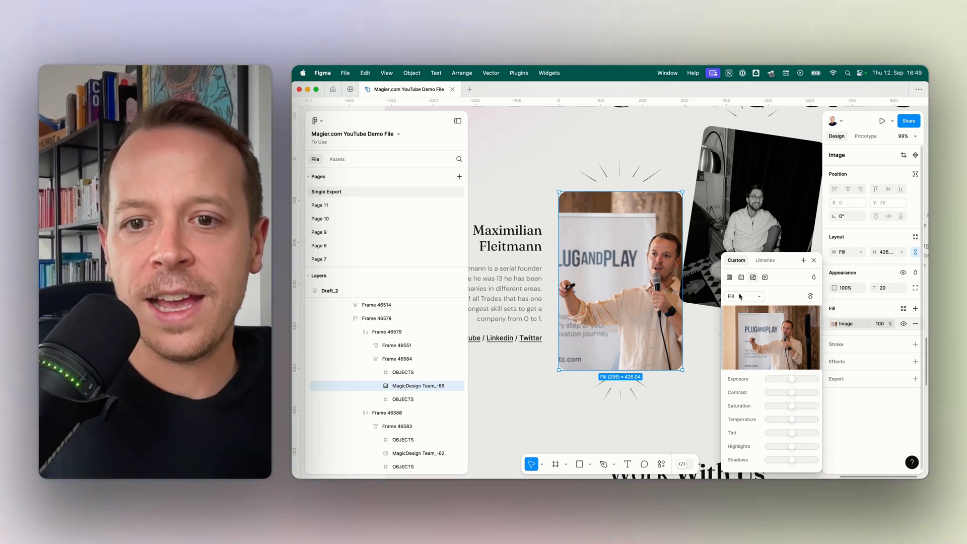
{"action": "left_click", "coordinate": [743, 296]}
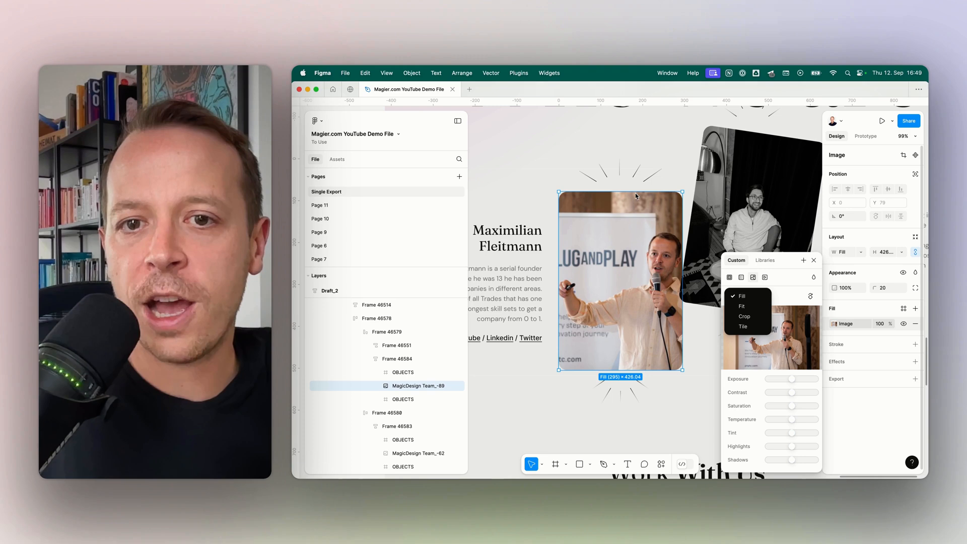
Step: Switch the image fill's scale mode from Fill to Fit so the whole photo shows
{"action": "left_click", "coordinate": [742, 295]}
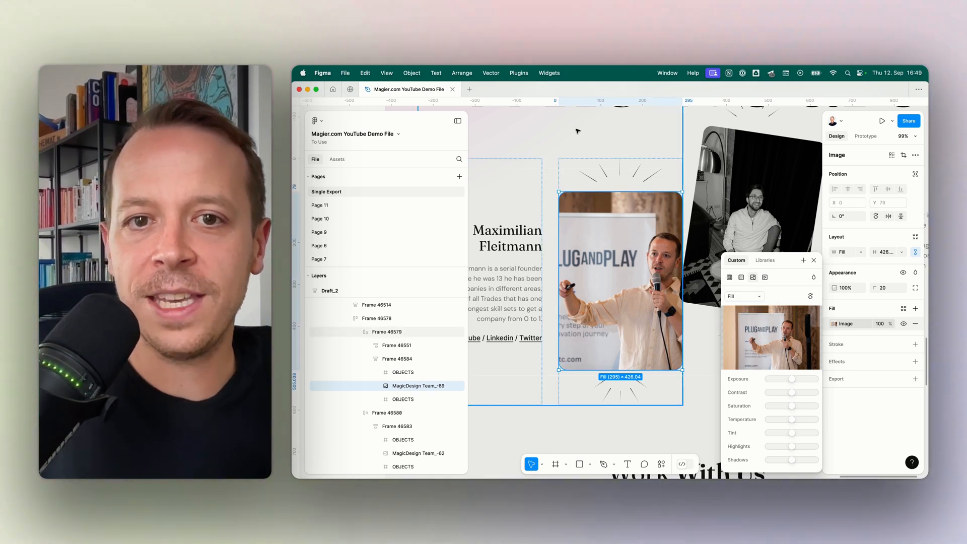
{"action": "left_click", "coordinate": [743, 296]}
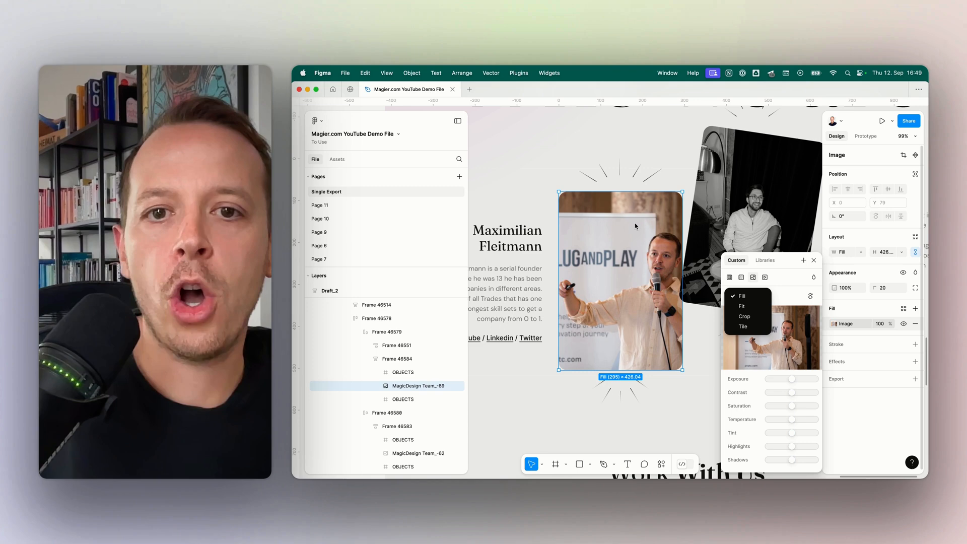
{"action": "left_click", "coordinate": [741, 306]}
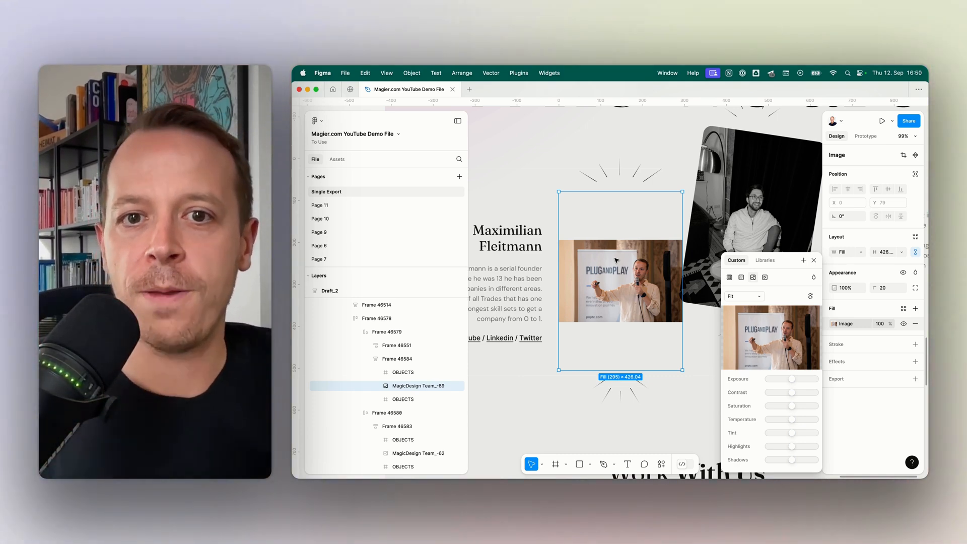
Step: Try Crop mode on the stage photo, then set it to Tile so it repeats across the frame
{"action": "left_click", "coordinate": [740, 296]}
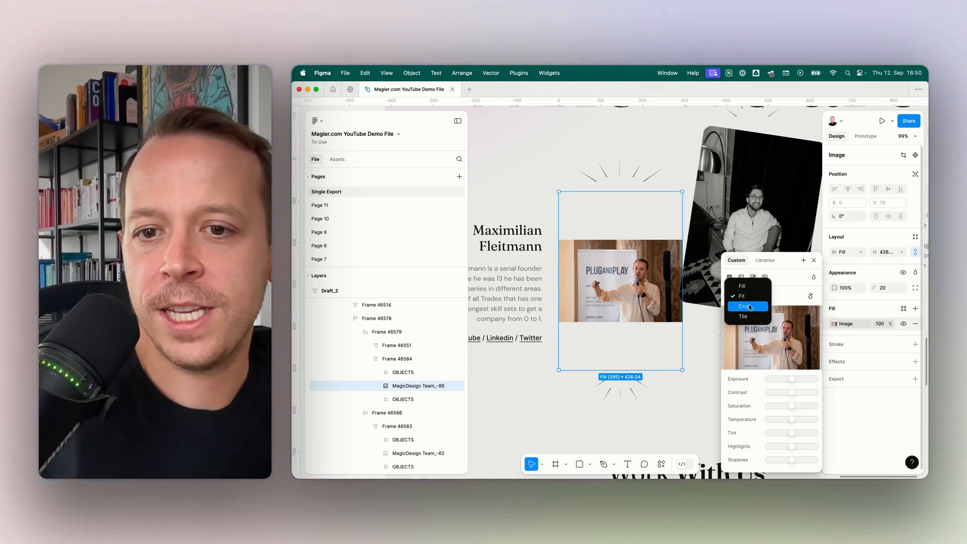
{"action": "left_click", "coordinate": [746, 306]}
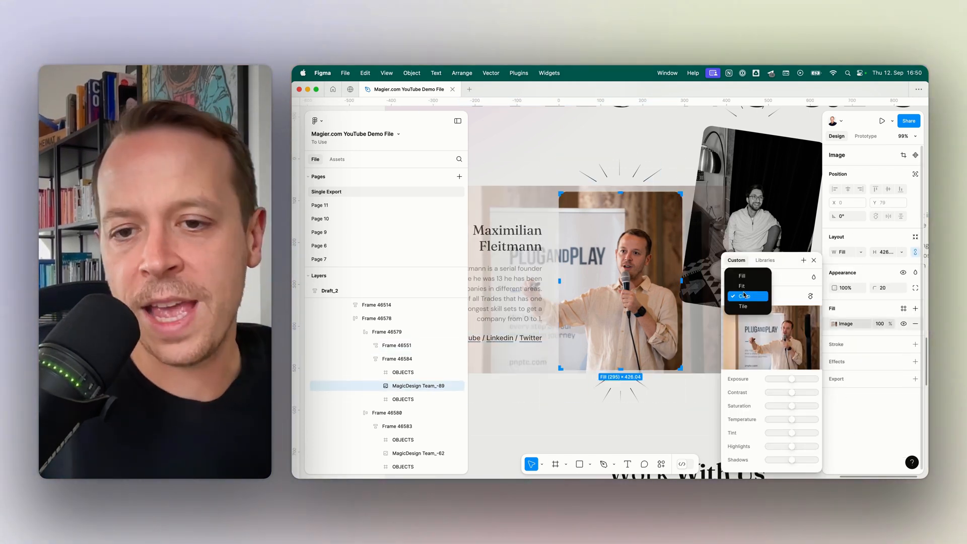
{"action": "left_click", "coordinate": [744, 307]}
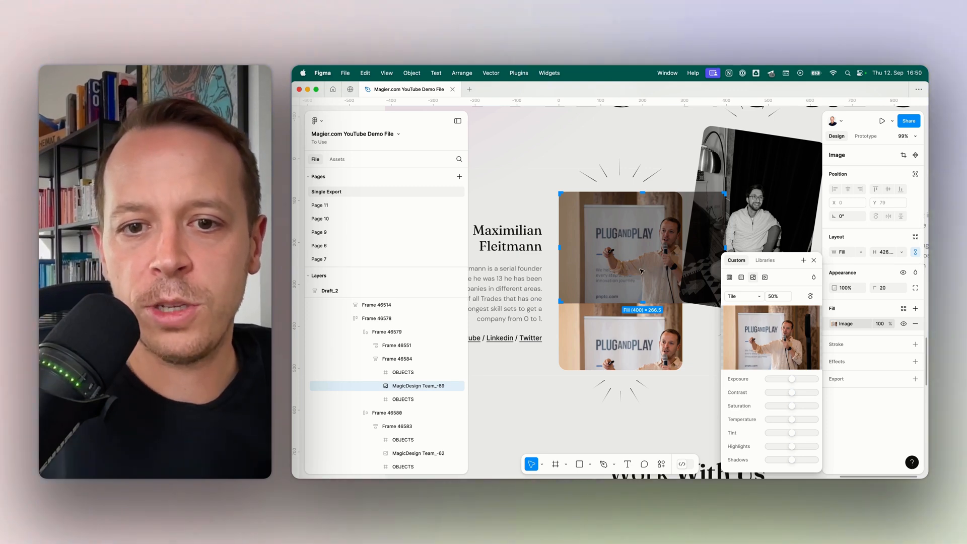